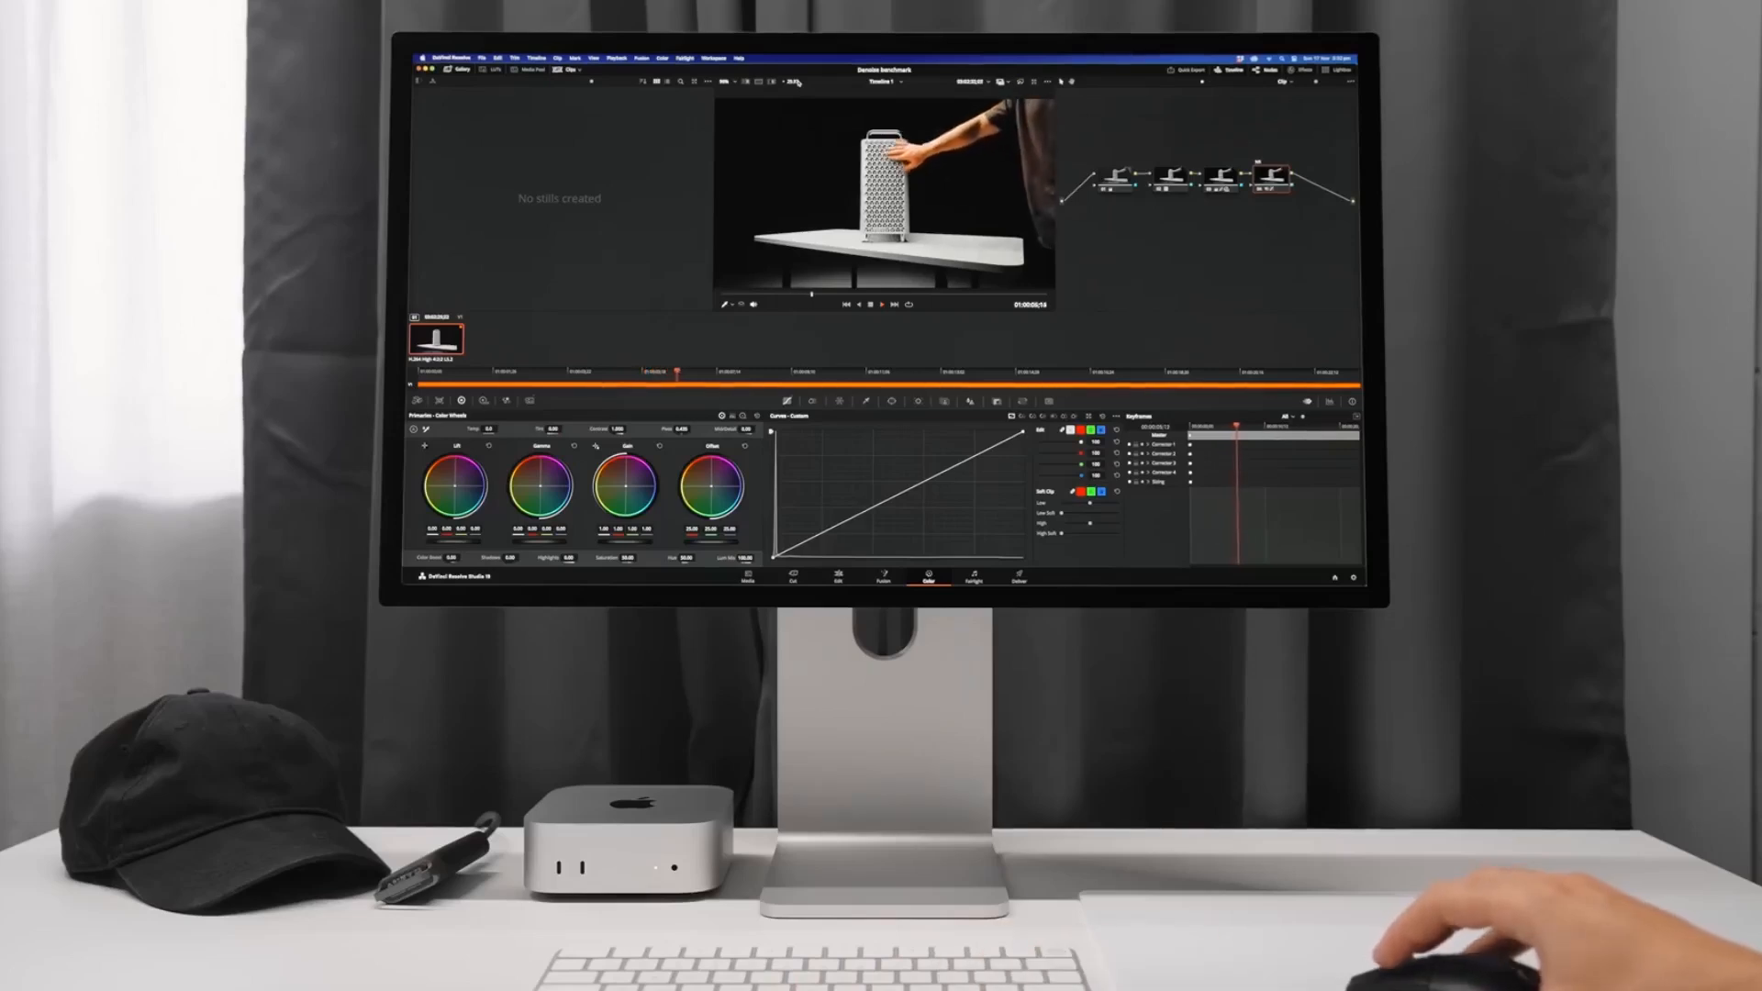
{"action": "left_click", "coordinate": [1046, 81]}
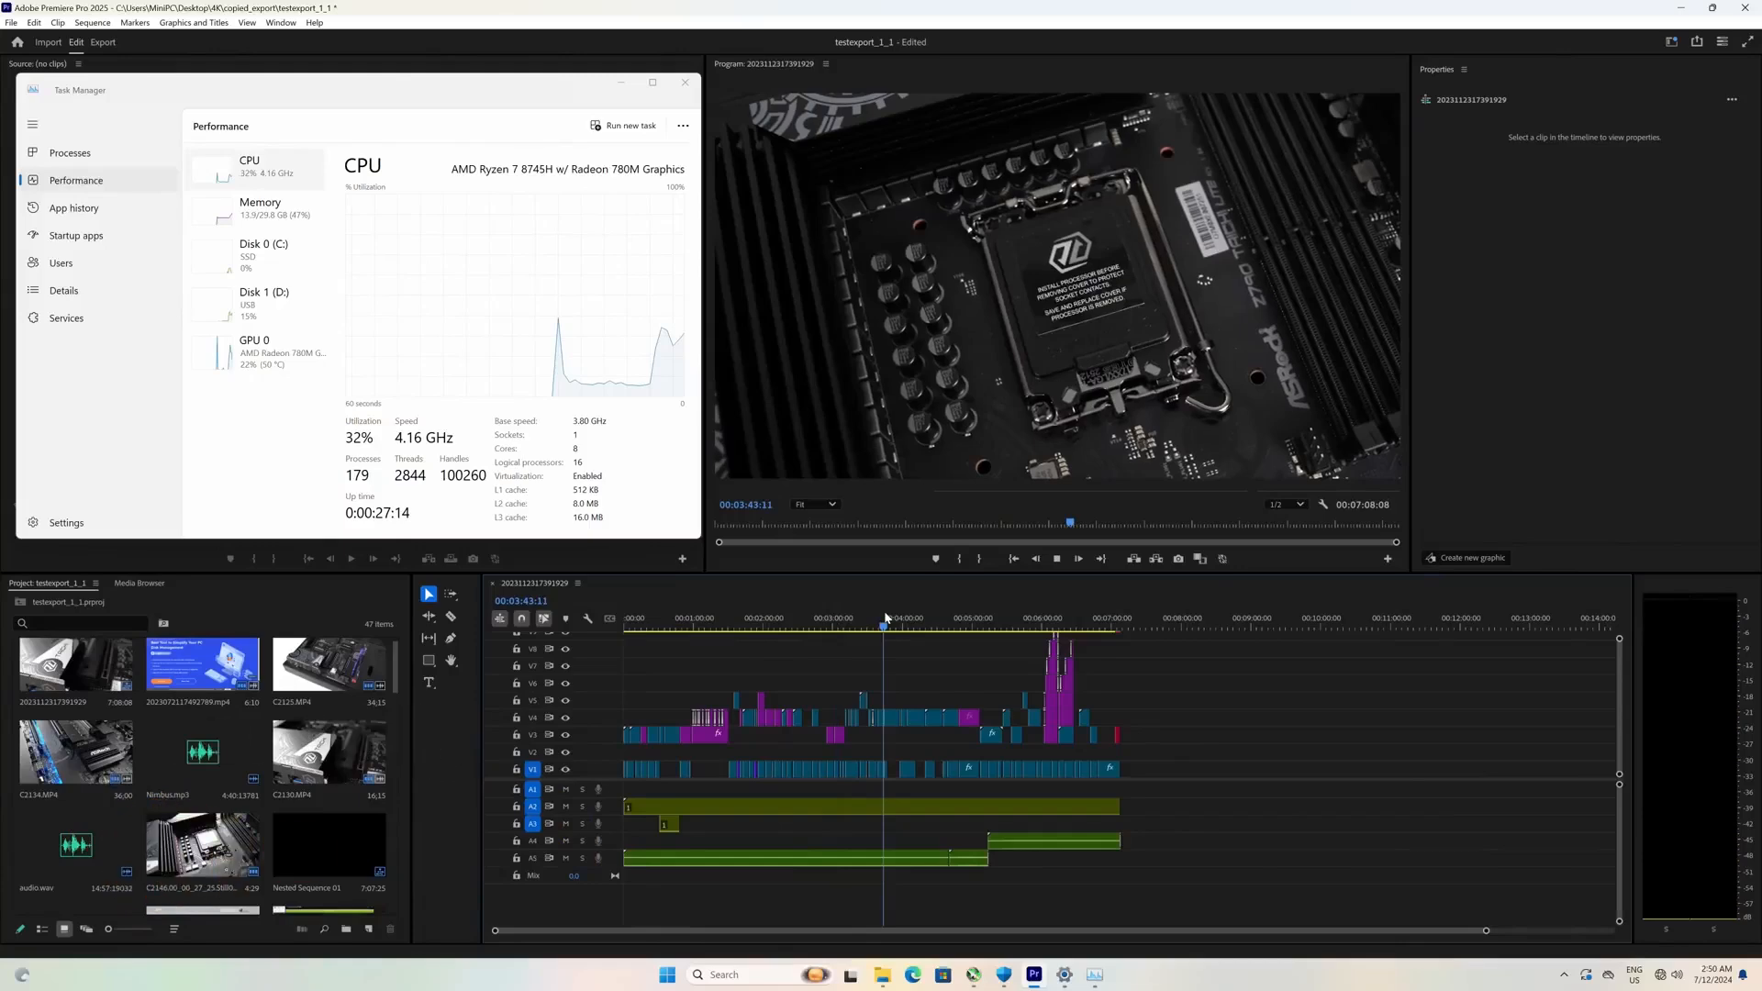
{"action": "left_click", "coordinate": [916, 617]}
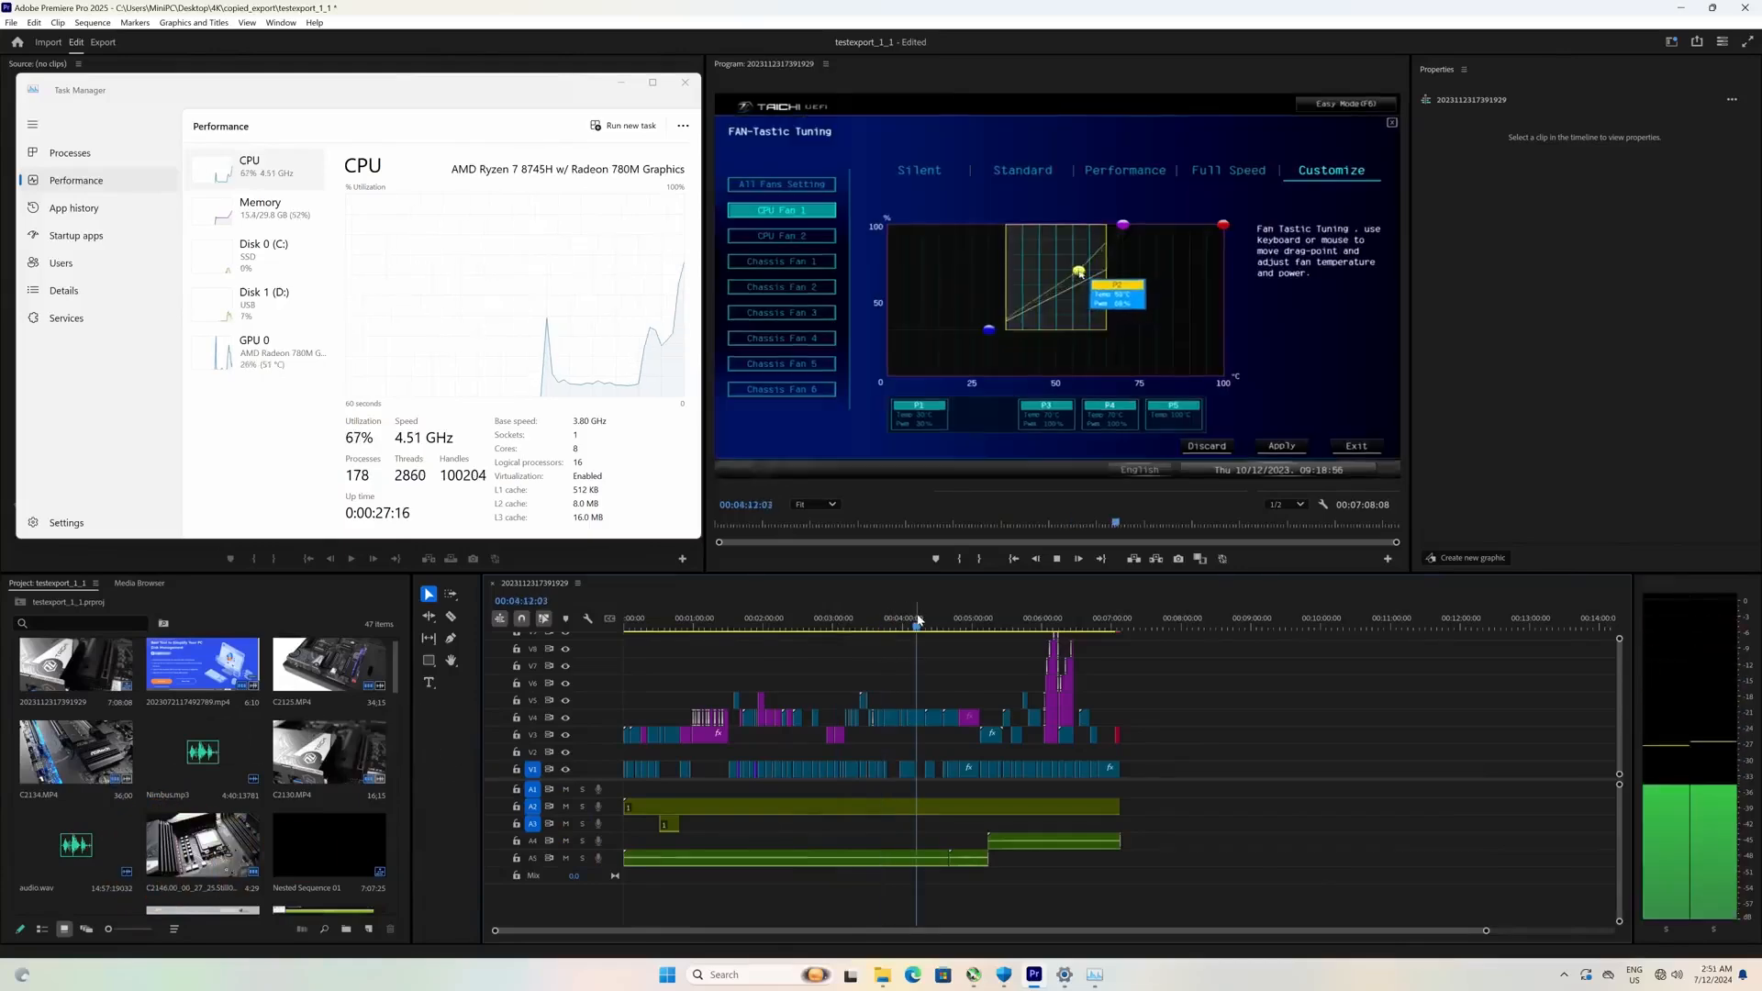